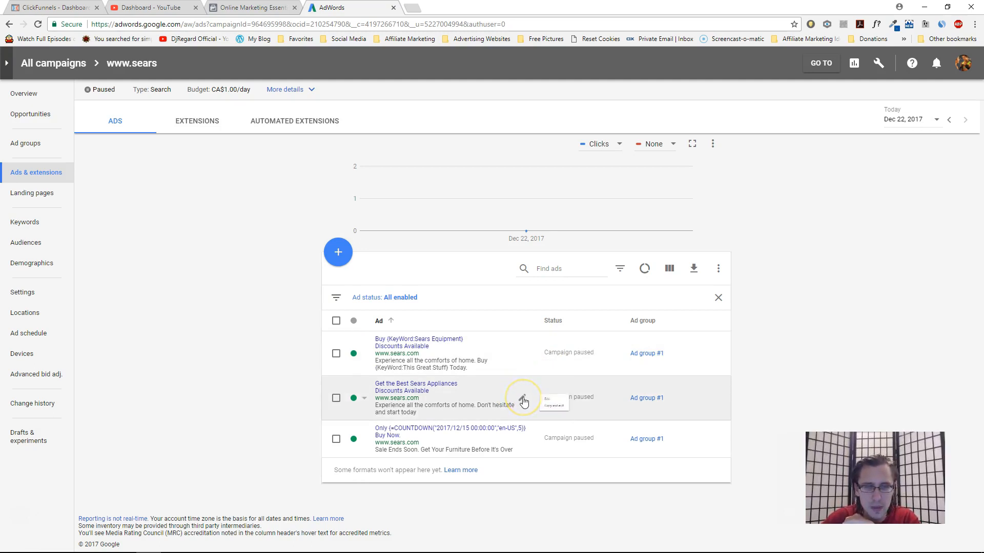
Step: Open the Get the Best Sears Appliances text ad in the Edit text ad panel
{"action": "left_click", "coordinate": [523, 401]}
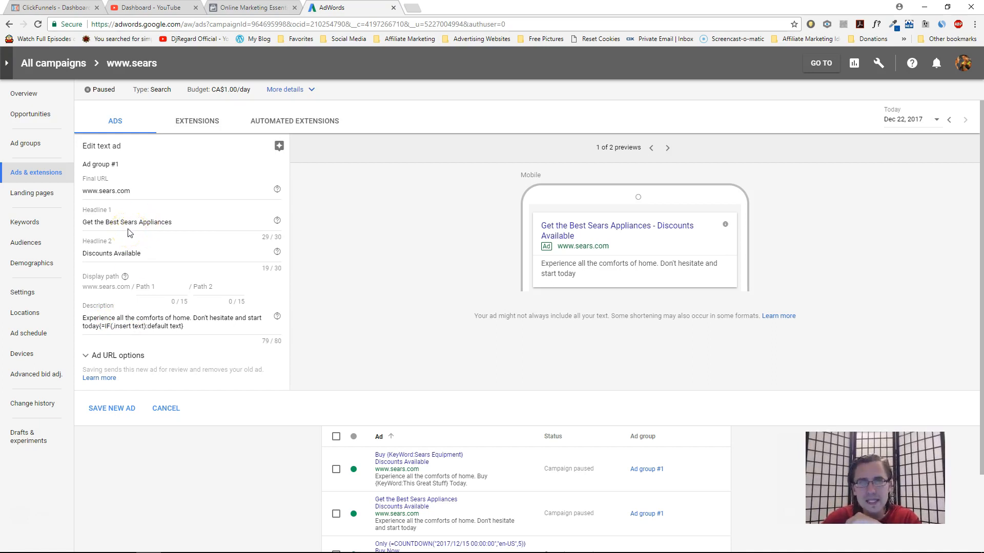
{"action": "mouse_move", "coordinate": [191, 273]}
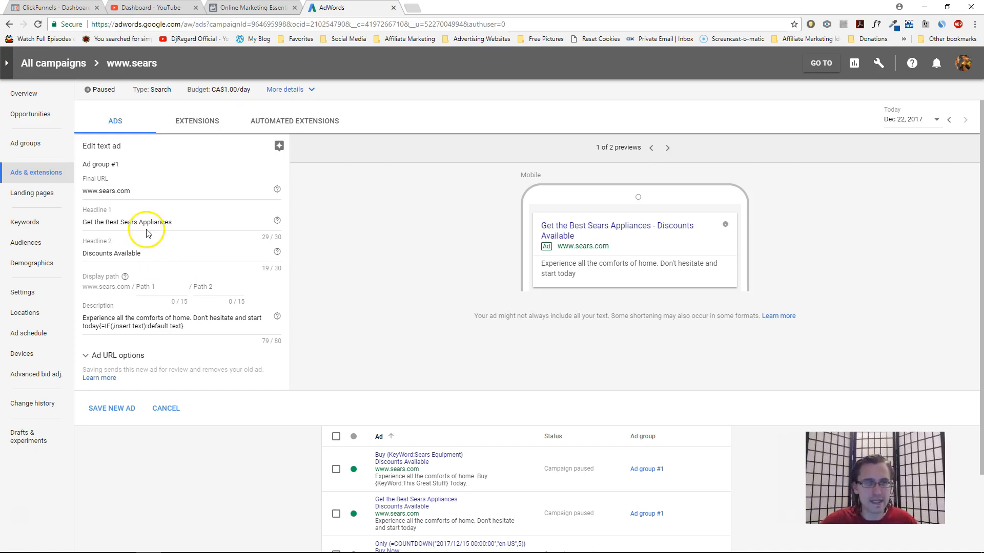
Step: Replace Headline 1 with a device IF: mobile shows Get it for 20% off, otherwise Get it Today While it Lasts
{"action": "double_click", "coordinate": [125, 222]}
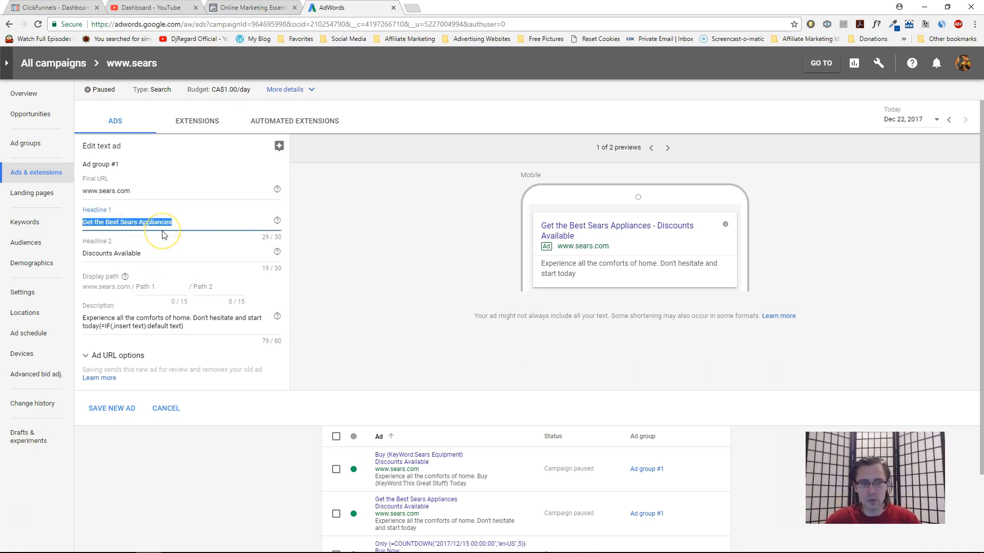
{"action": "type", "text": "{"}
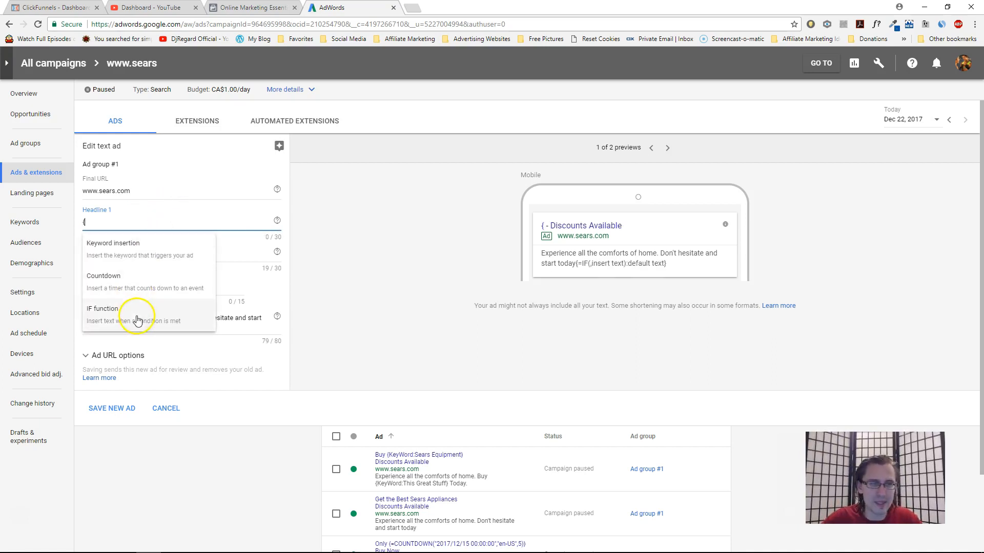
{"action": "left_click", "coordinate": [102, 309]}
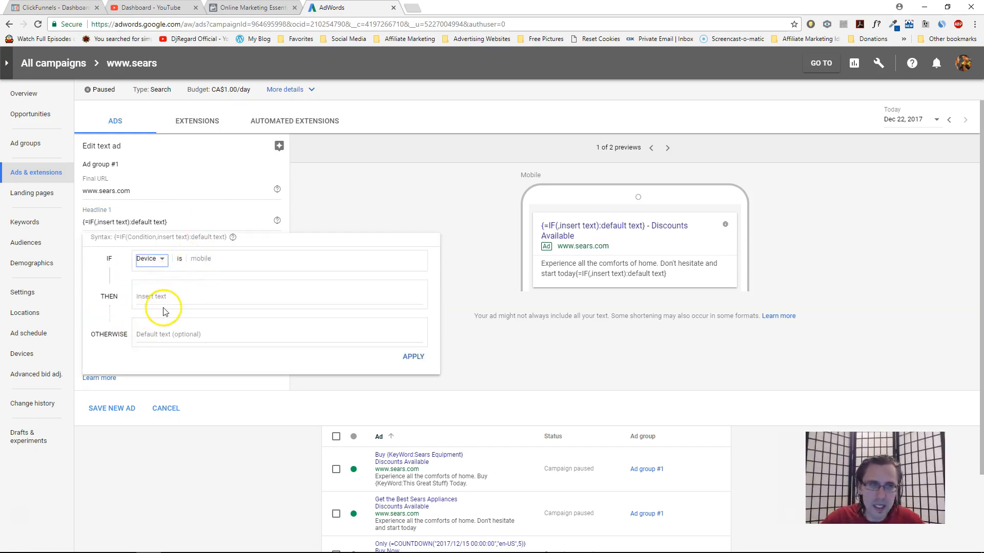
{"action": "type", "text": "Get it for 20% off"}
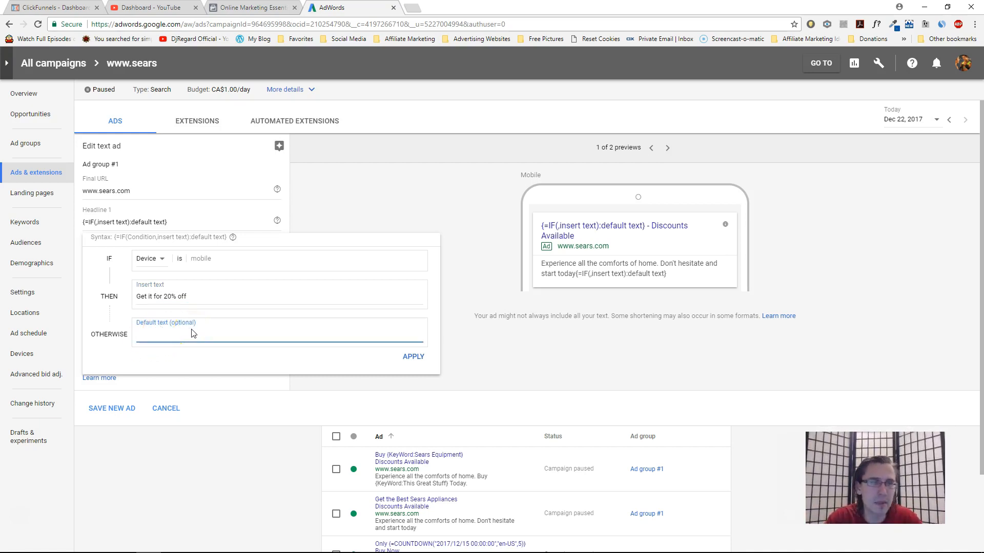
{"action": "type", "text": "Get it for"}
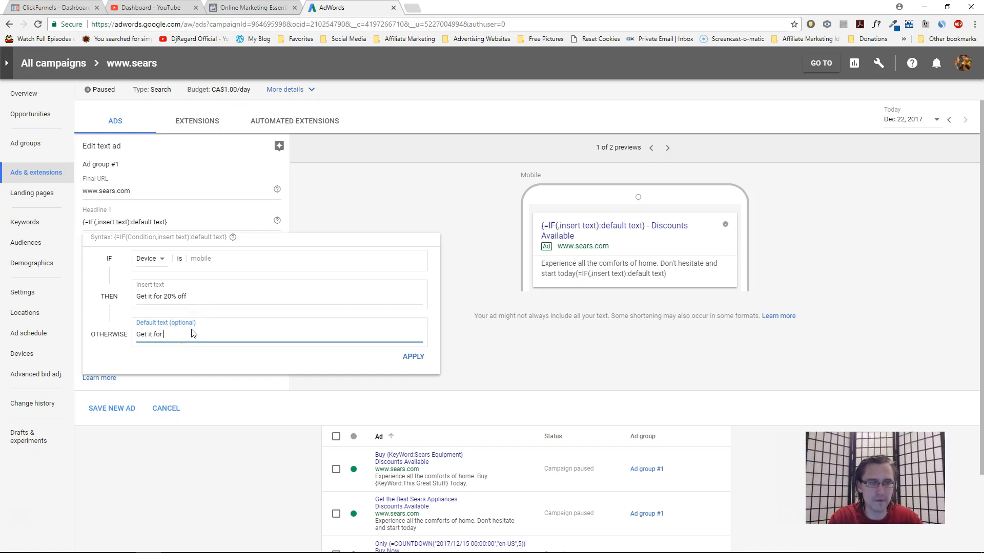
{"action": "type", "text": "10% of"}
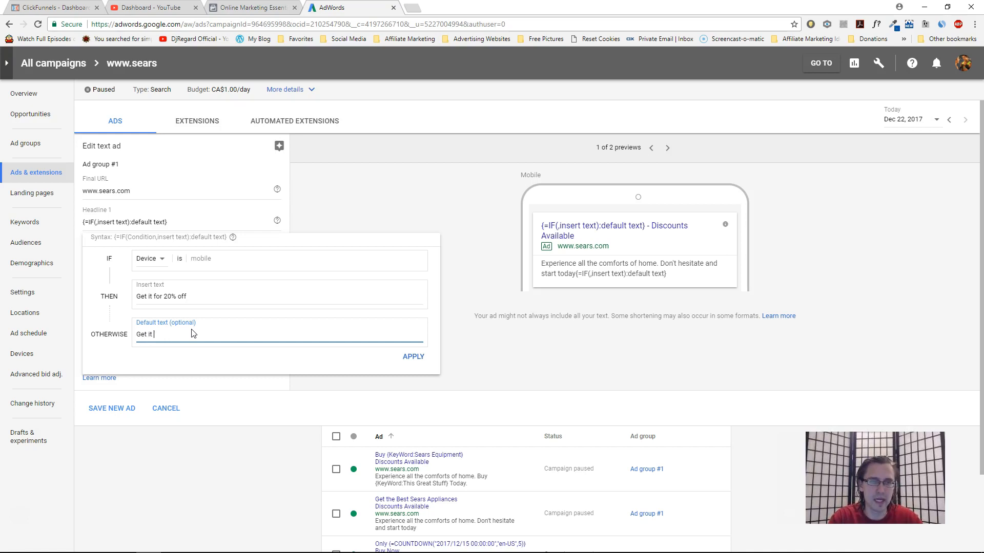
{"action": "type", "text": "Today While La"}
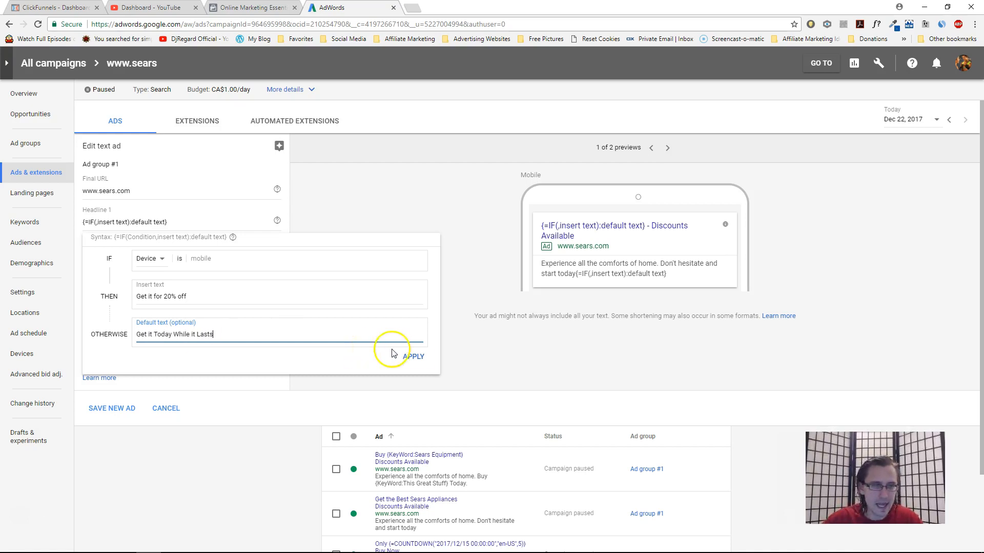
{"action": "left_click", "coordinate": [414, 356]}
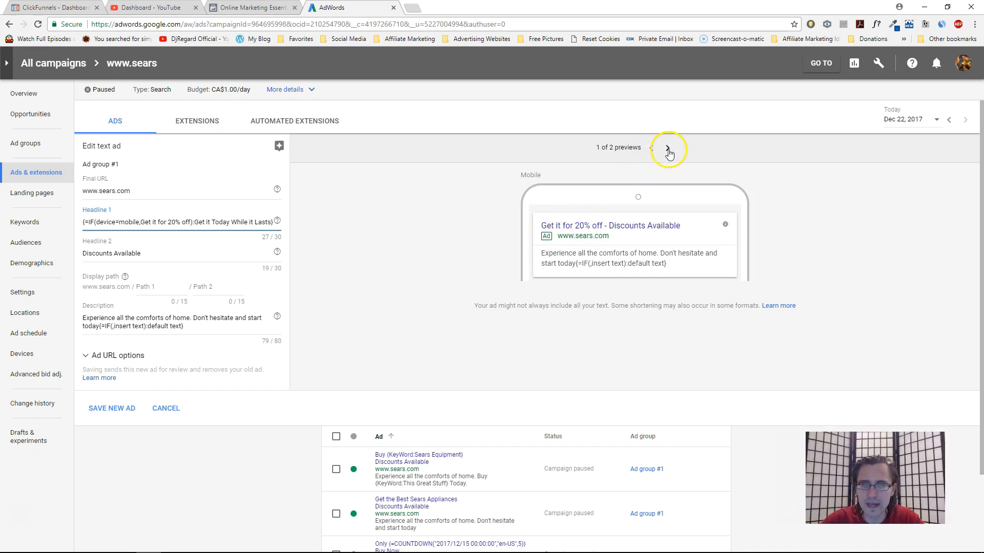
Step: Check the desktop preview of the headline, then return to the mobile preview
{"action": "left_click", "coordinate": [667, 147]}
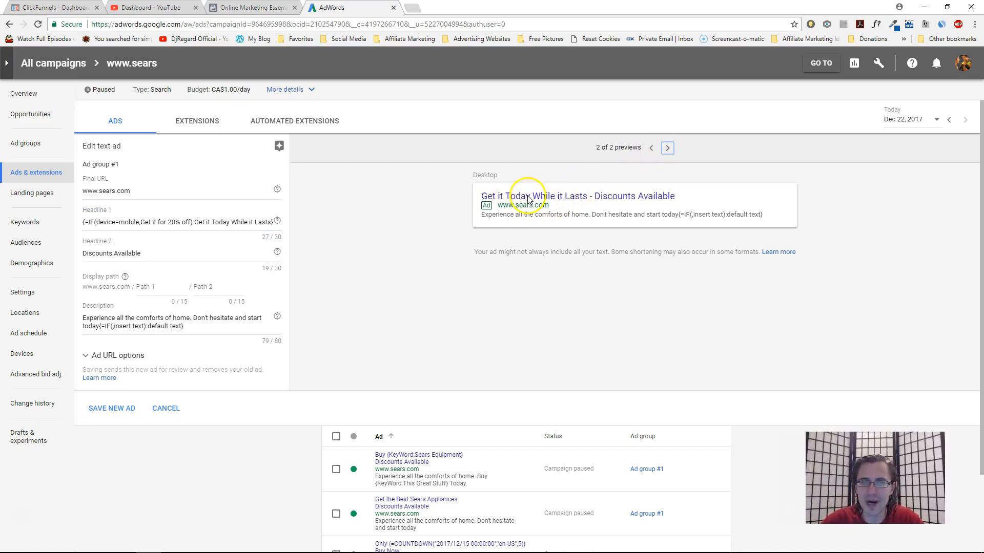
{"action": "left_click", "coordinate": [651, 148]}
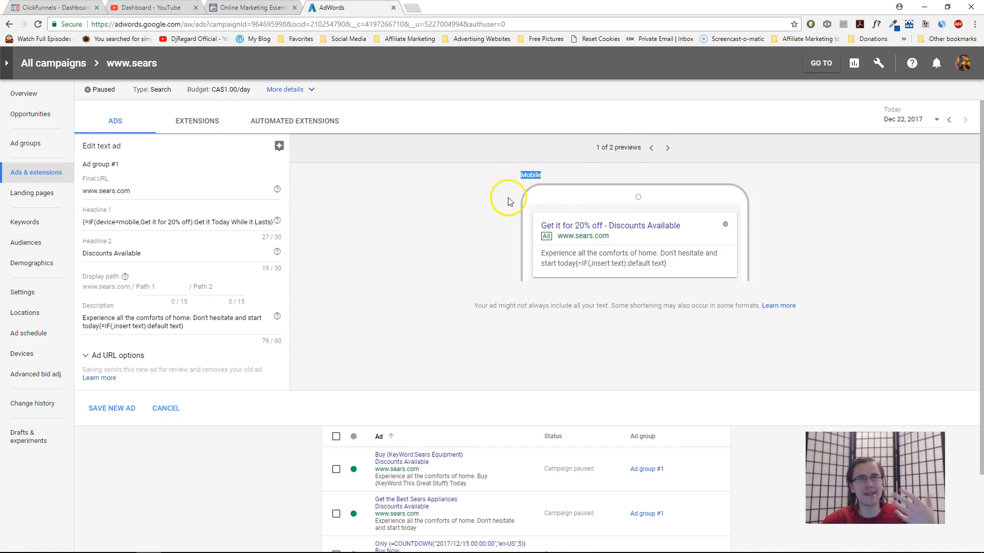
{"action": "mouse_move", "coordinate": [500, 201]}
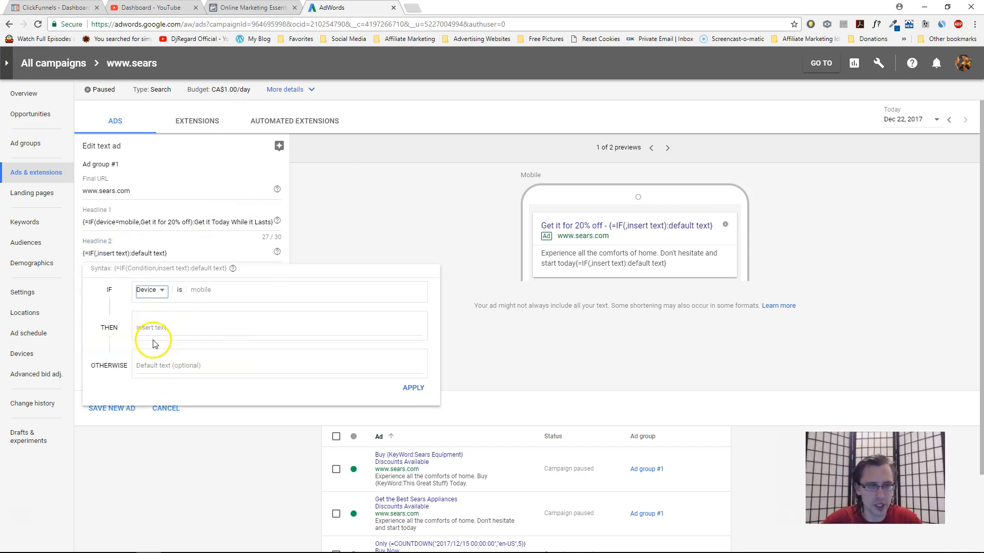
Step: Switch Headline 2's IF condition to Audience with THEN text Get it Today for 30% off
{"action": "left_click", "coordinate": [151, 290]}
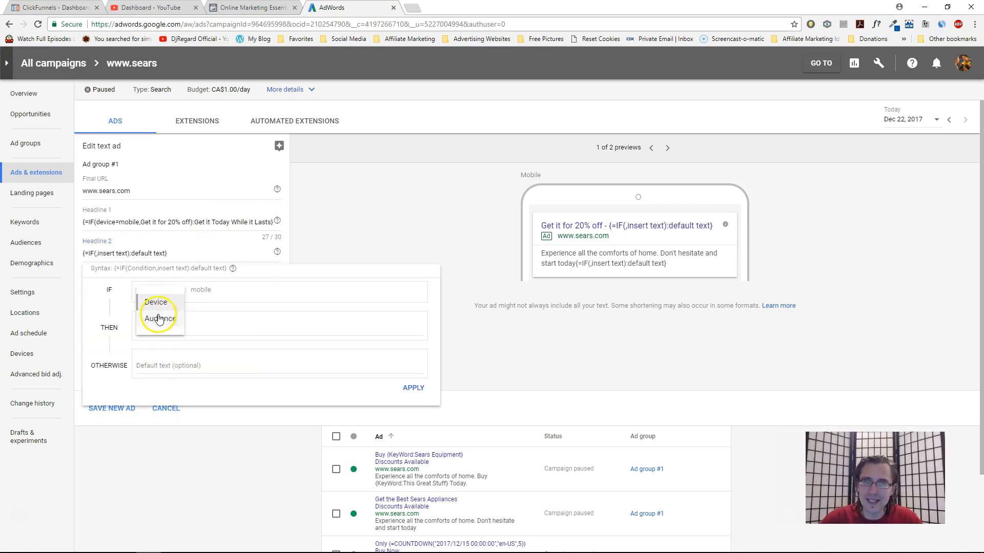
{"action": "left_click", "coordinate": [161, 317]}
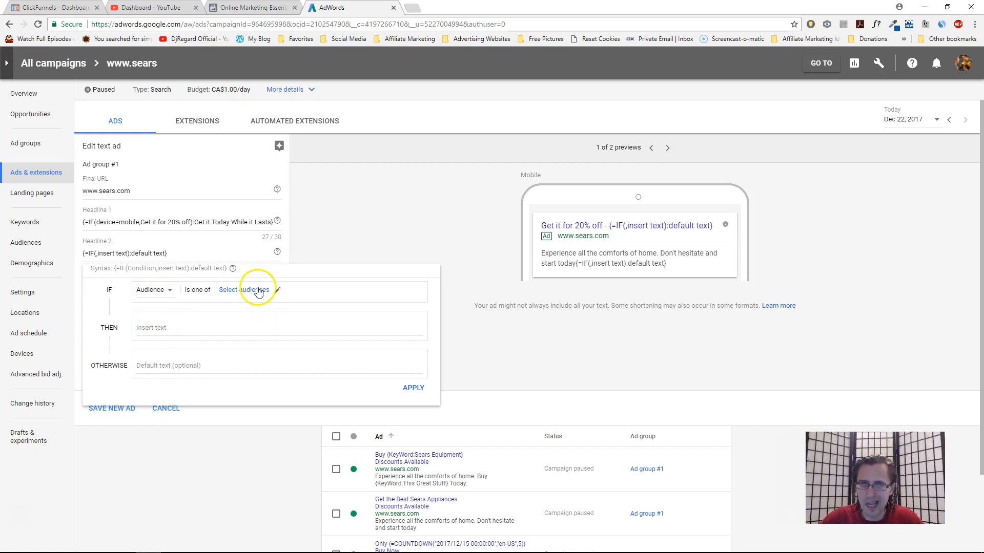
{"action": "left_click", "coordinate": [245, 289]}
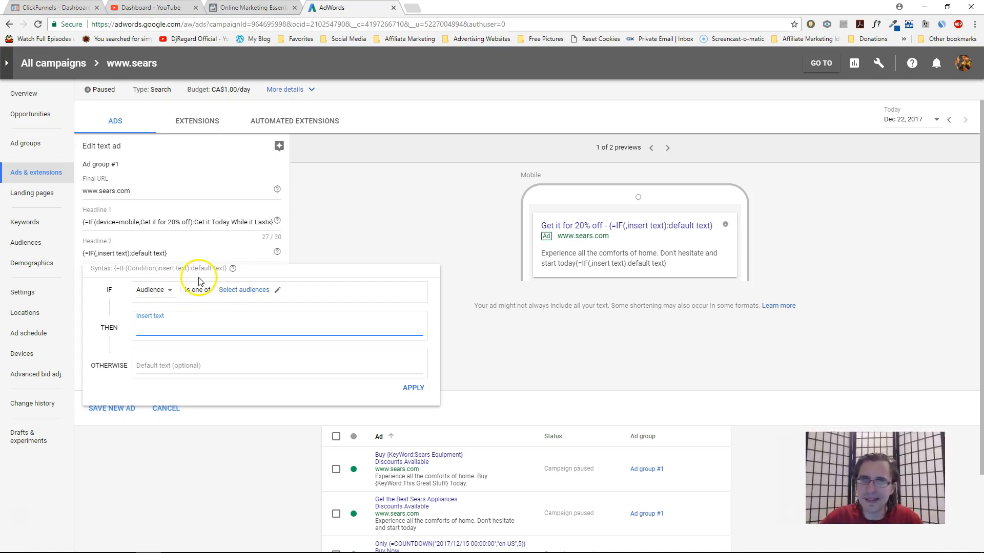
{"action": "type", "text": "Get it Today for 30%"}
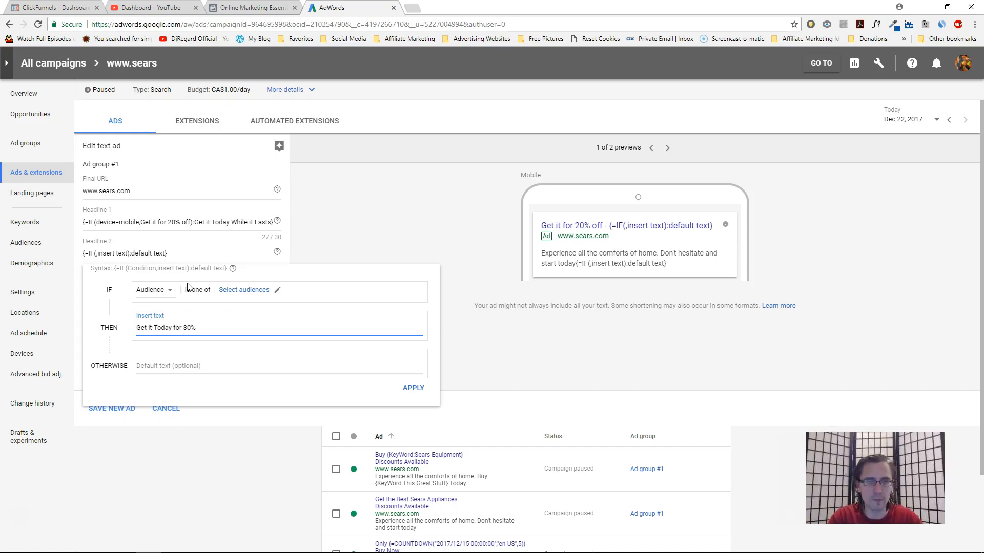
{"action": "type", "text": "off"}
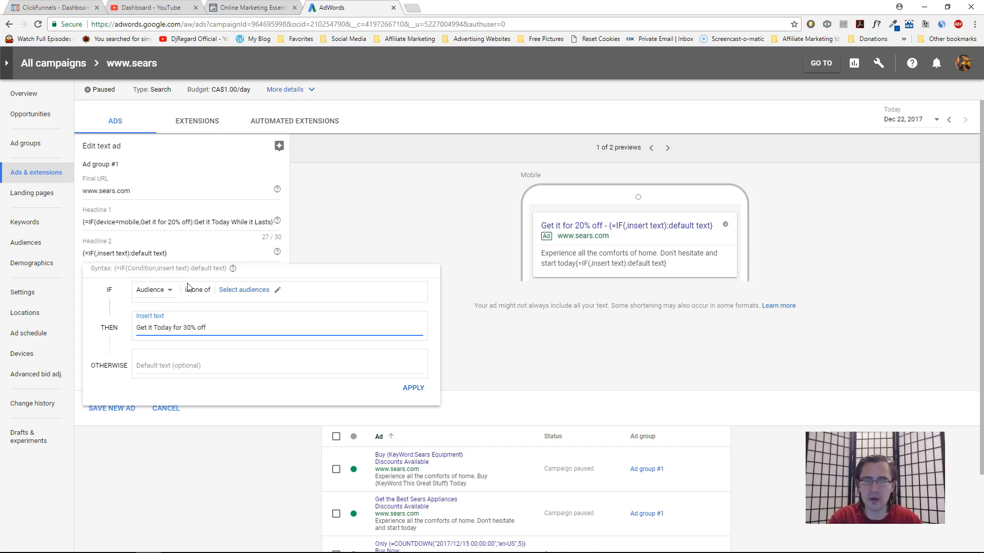
Step: Enter the OTHERWISE text Get a Free Trial Now for the audience IF
{"action": "left_click", "coordinate": [279, 365]}
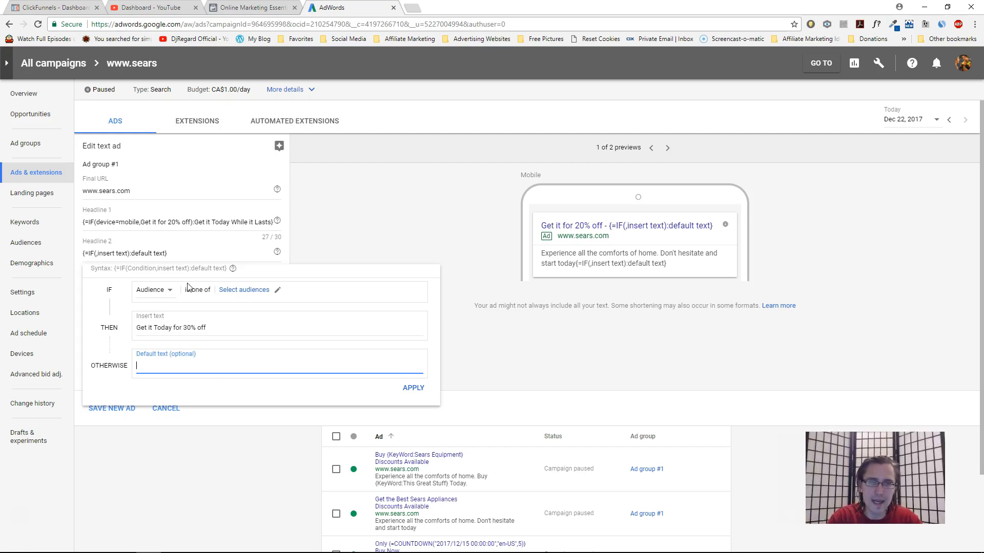
{"action": "type", "text": "Get a Free Trial Now"}
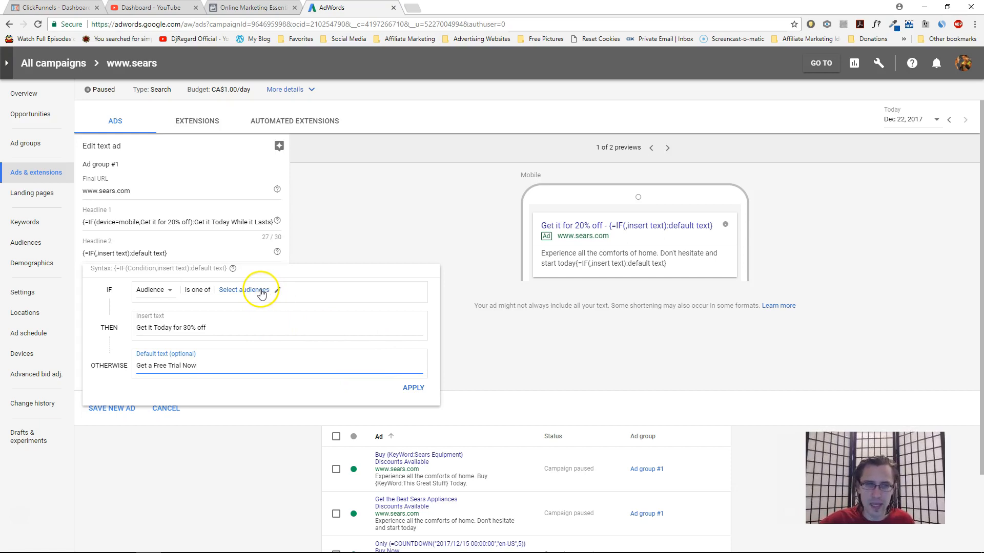
{"action": "left_click", "coordinate": [244, 289]}
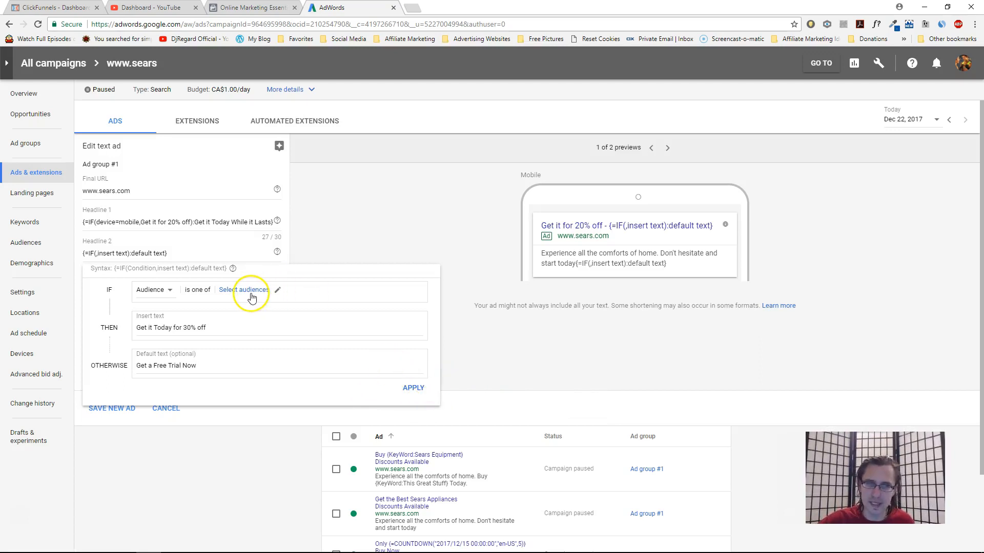
Step: View the empty Remarketing audience list, then dismiss the audience IF without applying it
{"action": "left_click", "coordinate": [245, 289]}
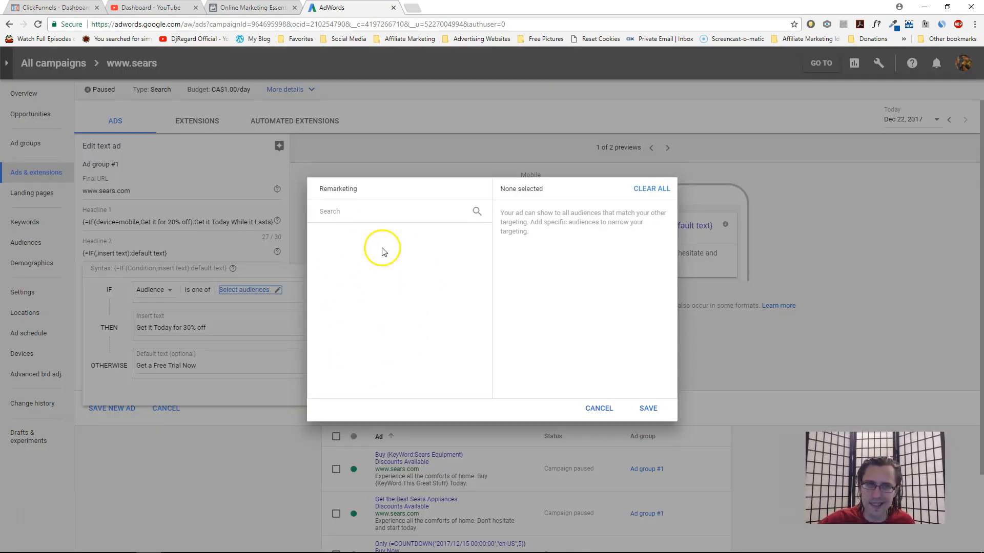
{"action": "mouse_move", "coordinate": [386, 283]}
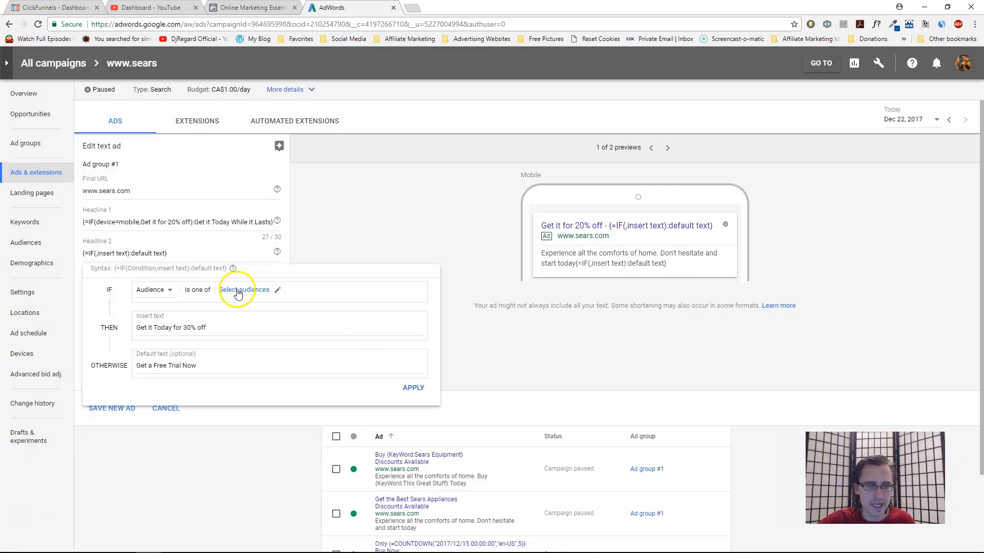
{"action": "left_click", "coordinate": [413, 387]}
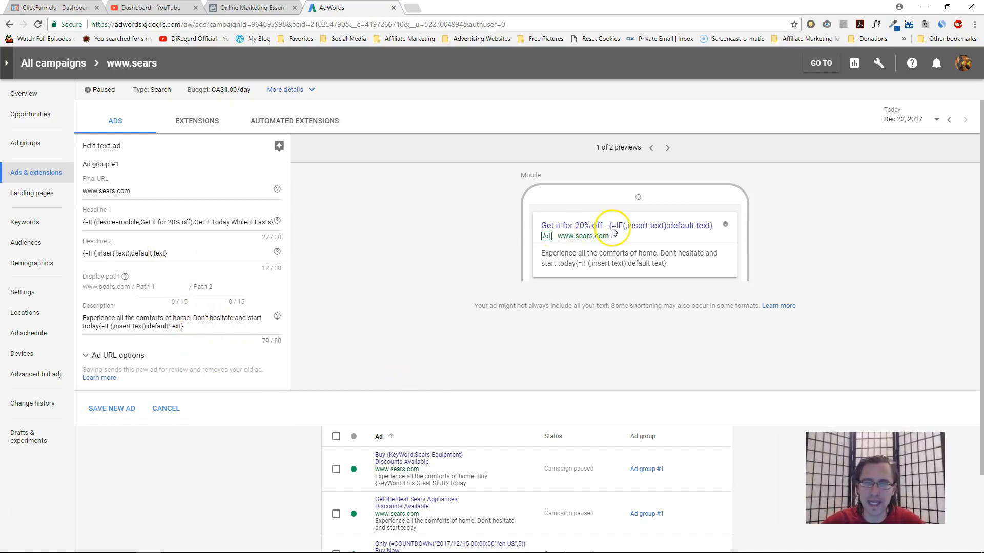
{"action": "left_click", "coordinate": [125, 253]}
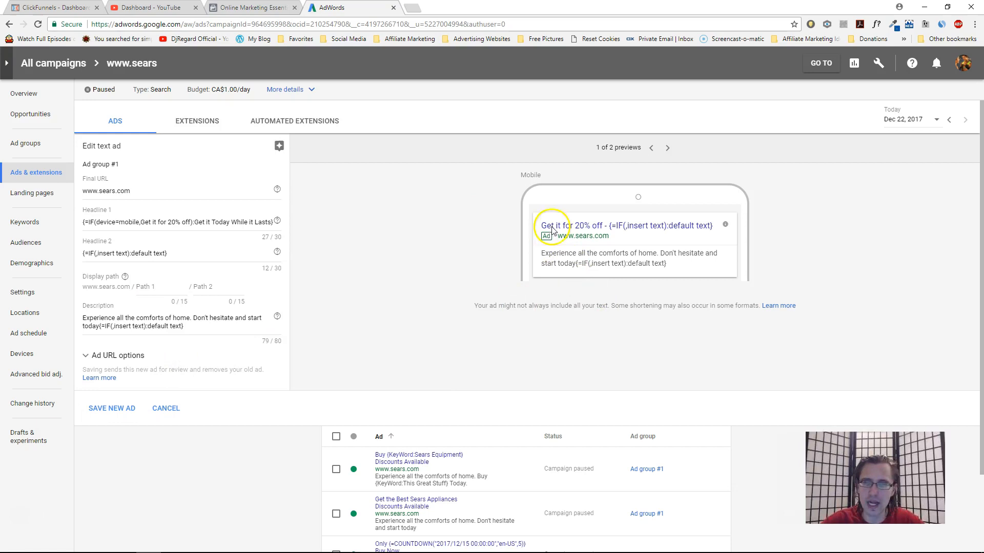
{"action": "mouse_move", "coordinate": [437, 269]}
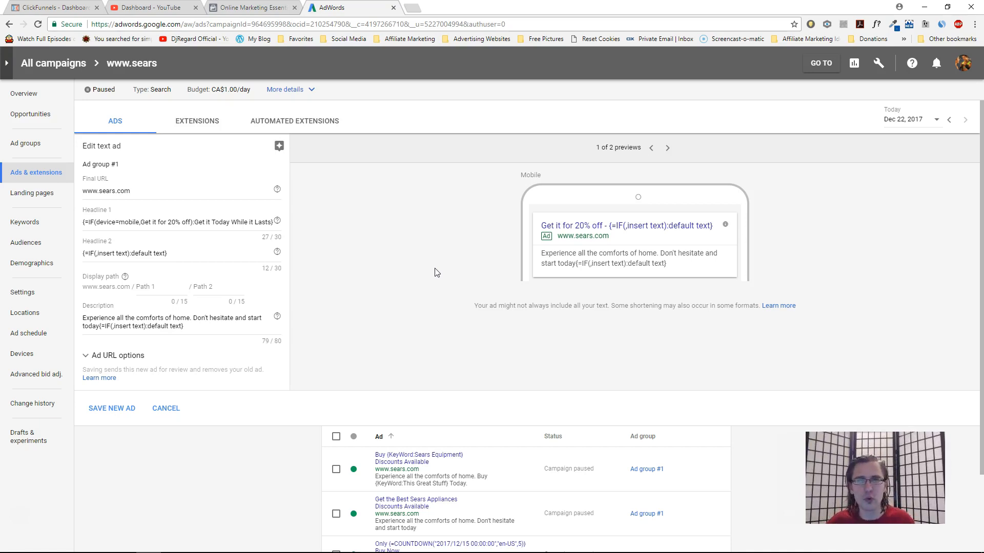
{"action": "mouse_move", "coordinate": [465, 215]}
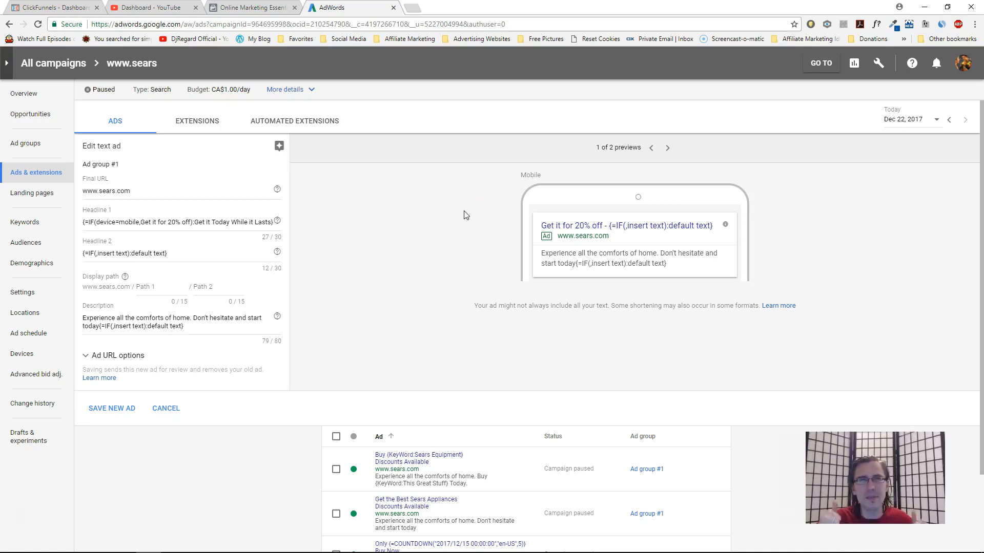